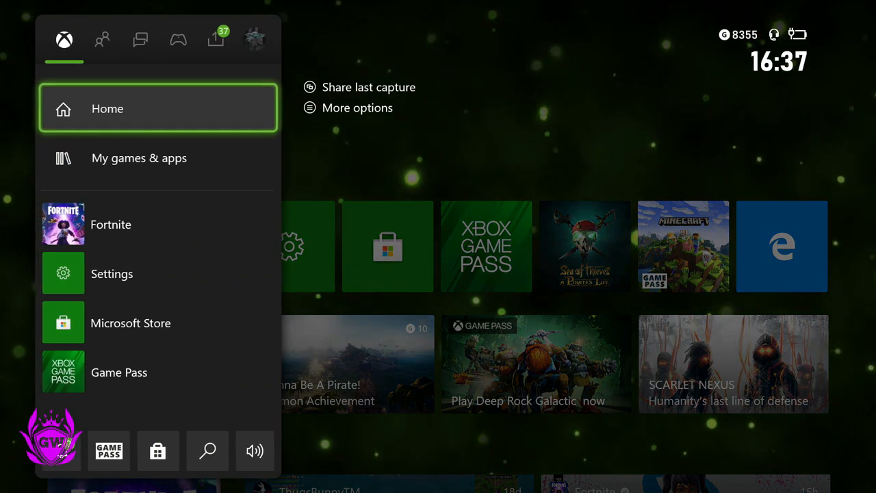
- Move the guide to the Profile & system tab with Settings highlighted
left_click(255, 39)
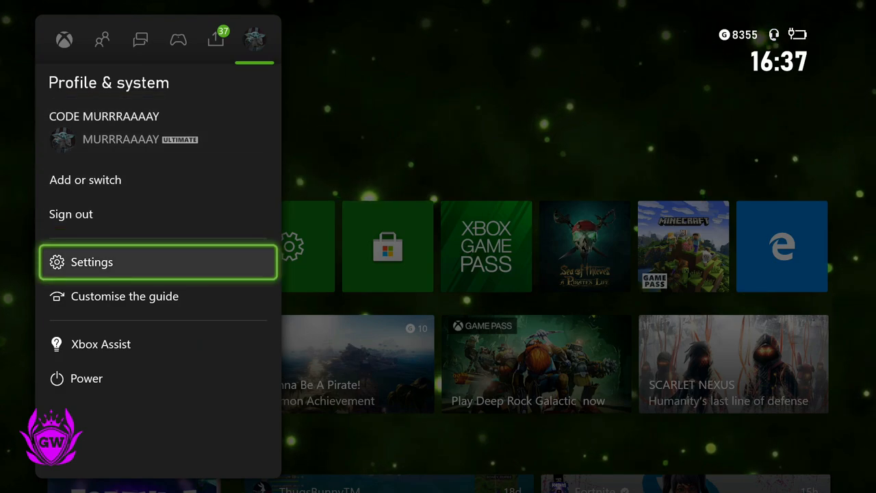
- Go into Settings and reach the General Personalisation page
left_click(92, 261)
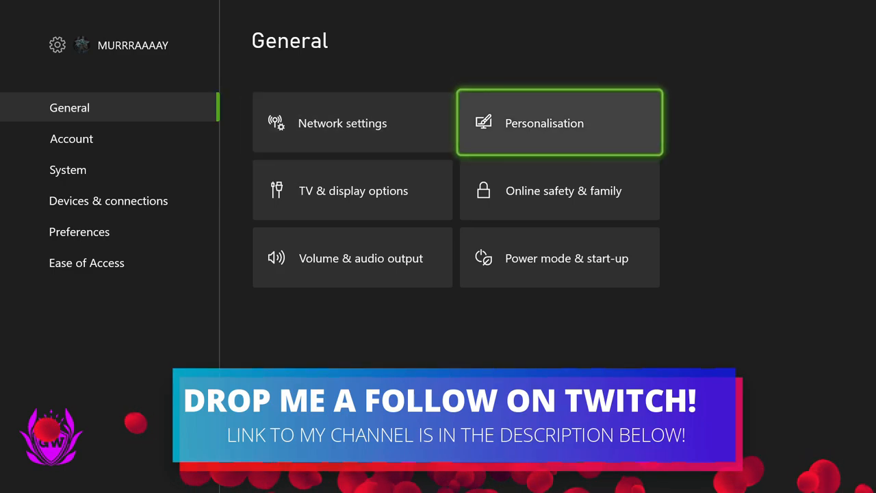
left_click(559, 123)
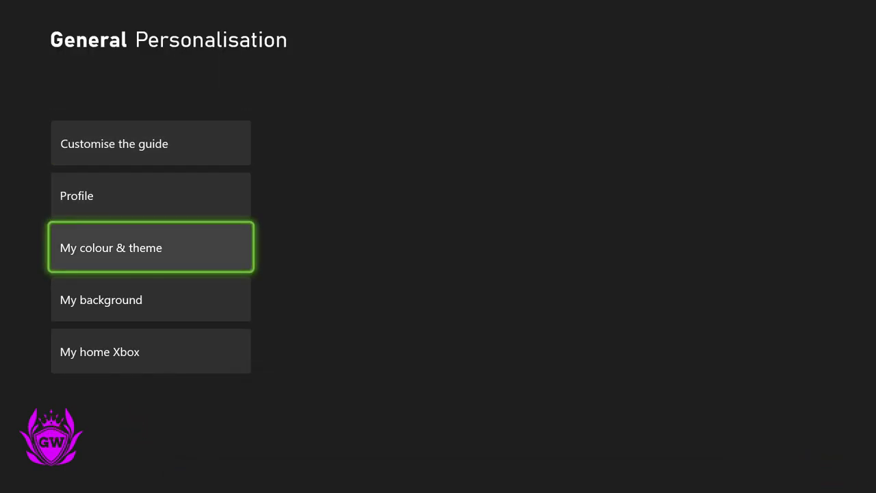
- Enter My background and reach the Dynamic backgrounds gallery showing The Original
left_click(150, 299)
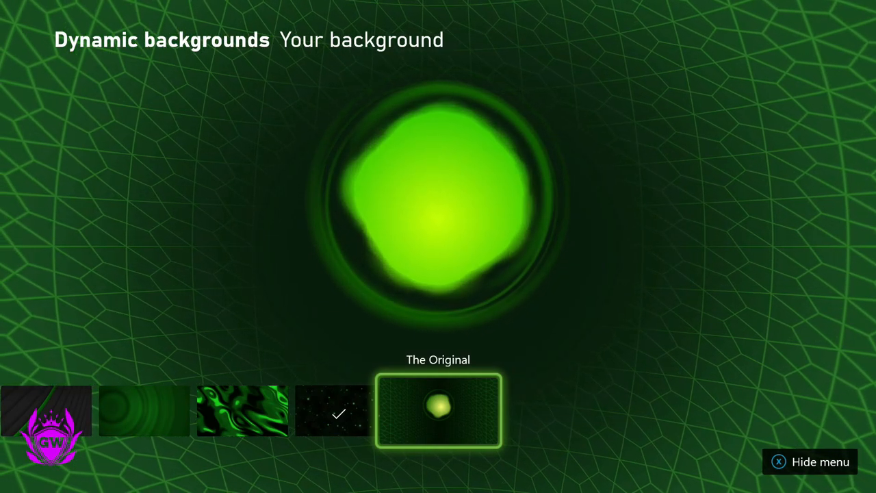
- Apply The Original green-orb background and return Home, scrolling to the Game Pass section
left_click(438, 411)
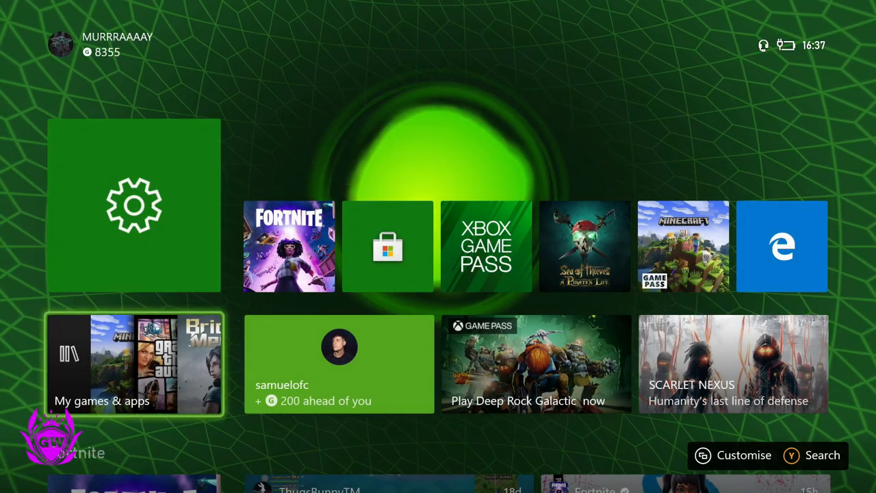
left_click(487, 247)
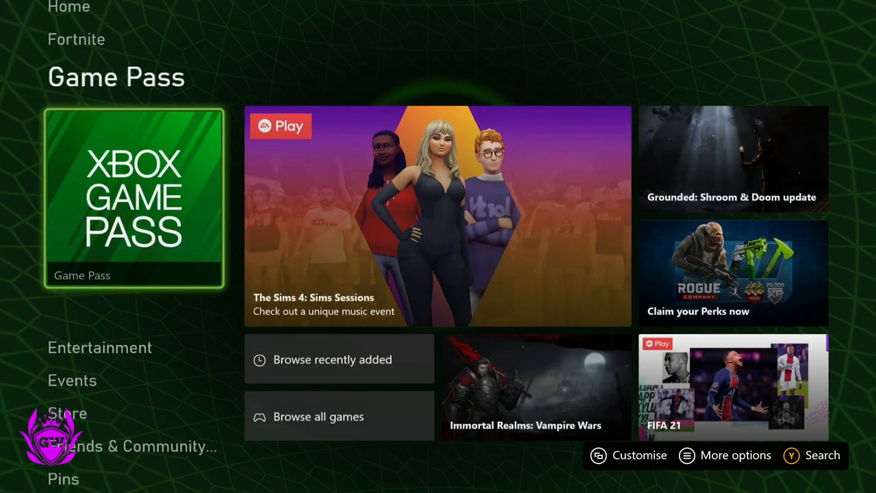